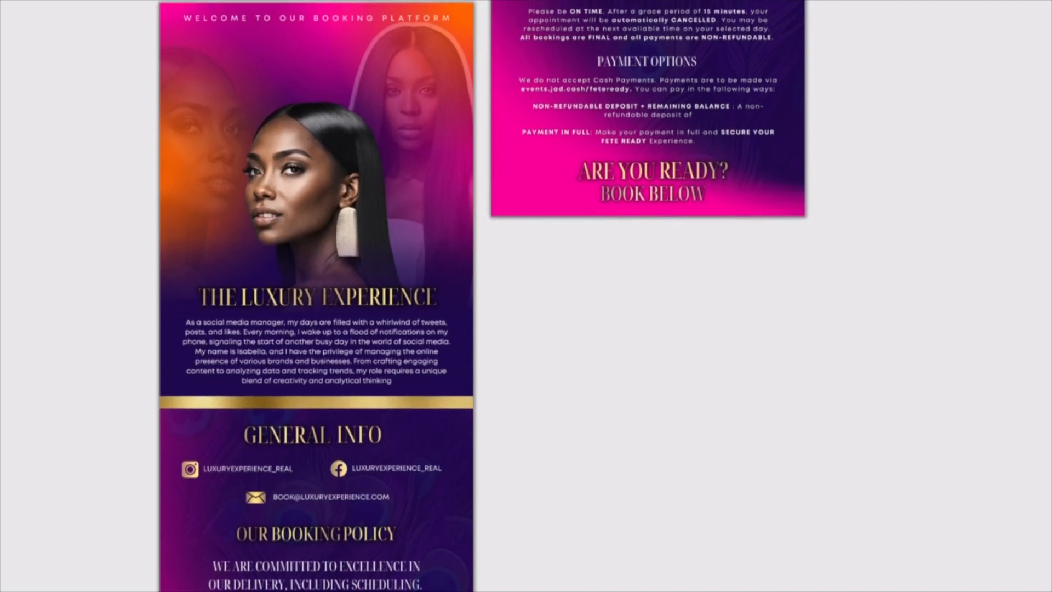
- Scroll through Uploads to find the portrait and full-body model photo for the gradient page
scroll("up", 3)
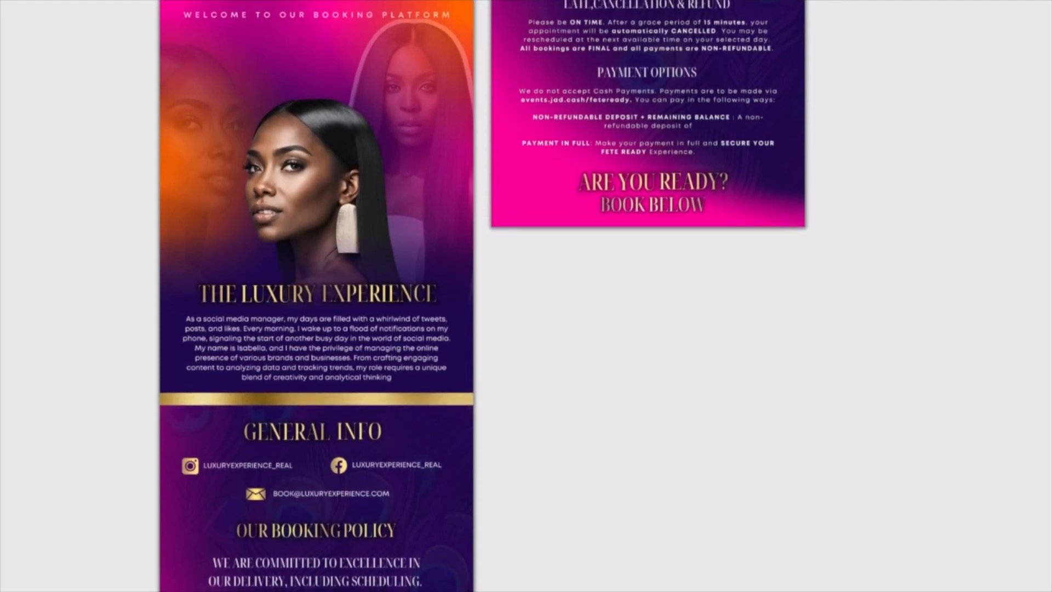
scroll("down", 3)
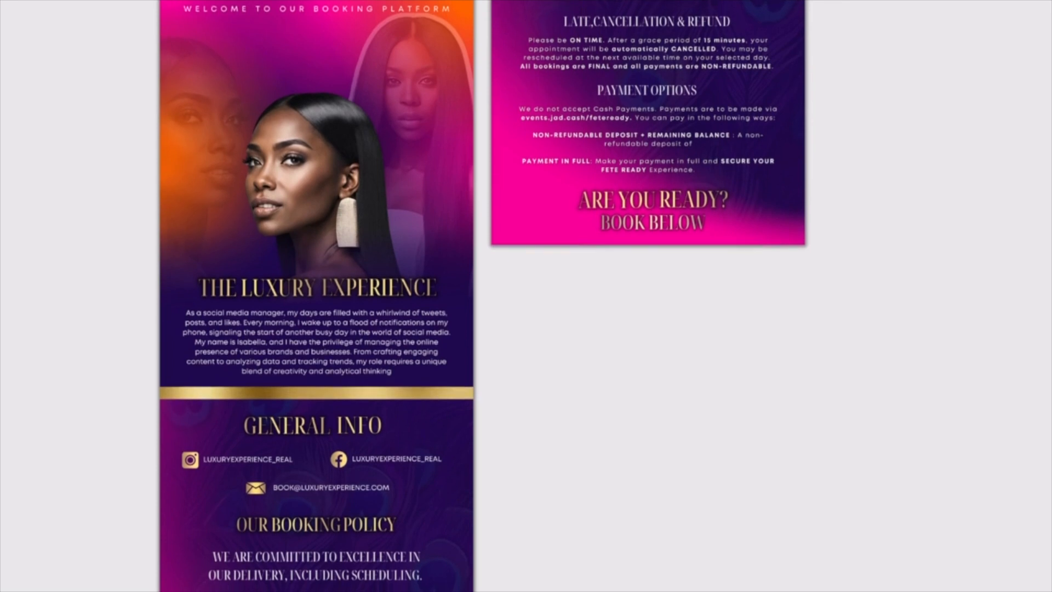
scroll("down", 3)
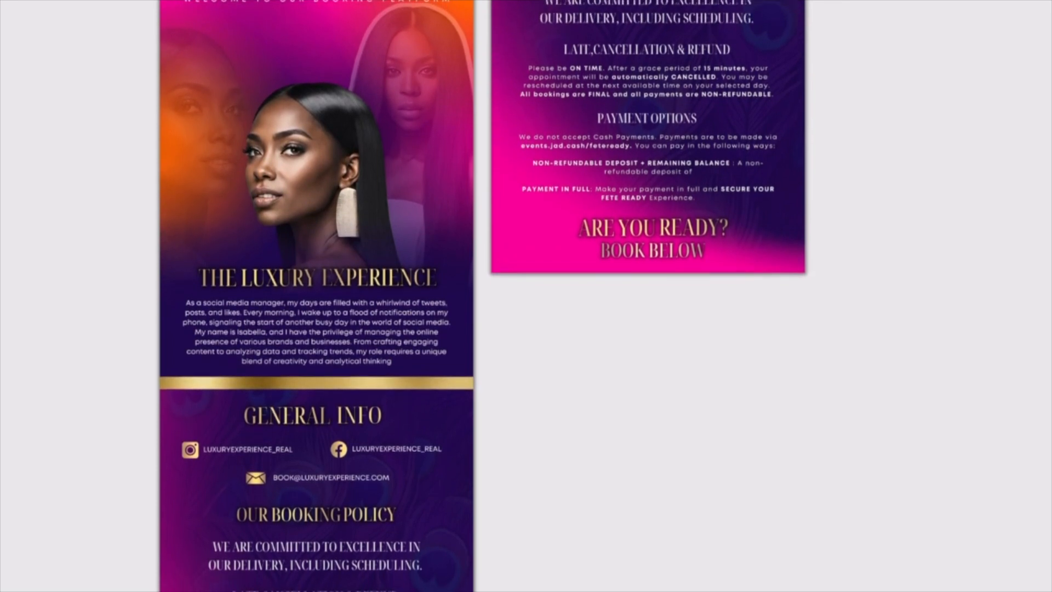
scroll("down", 3)
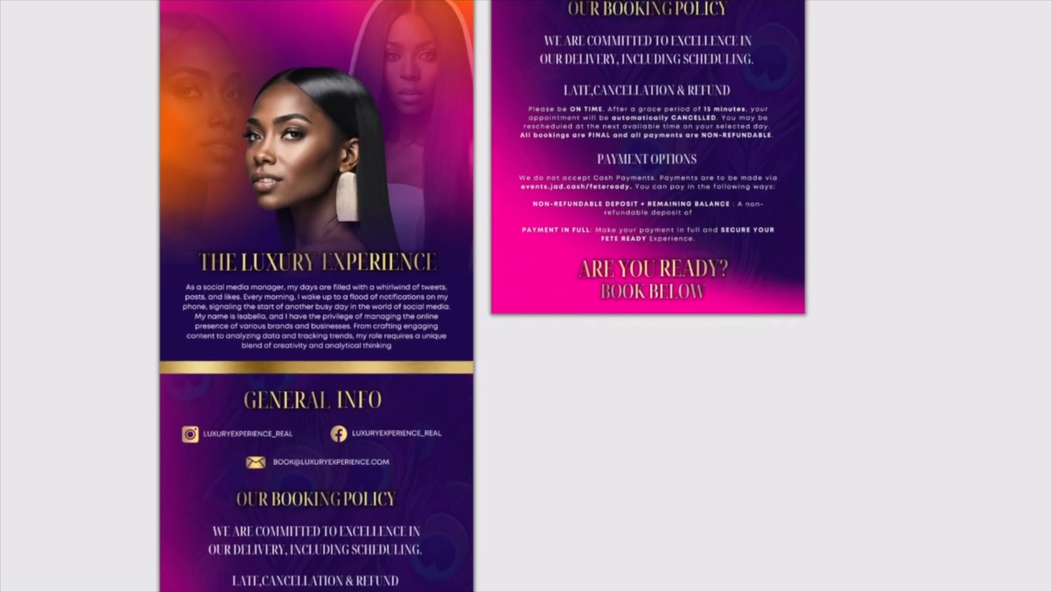
scroll("down", 3)
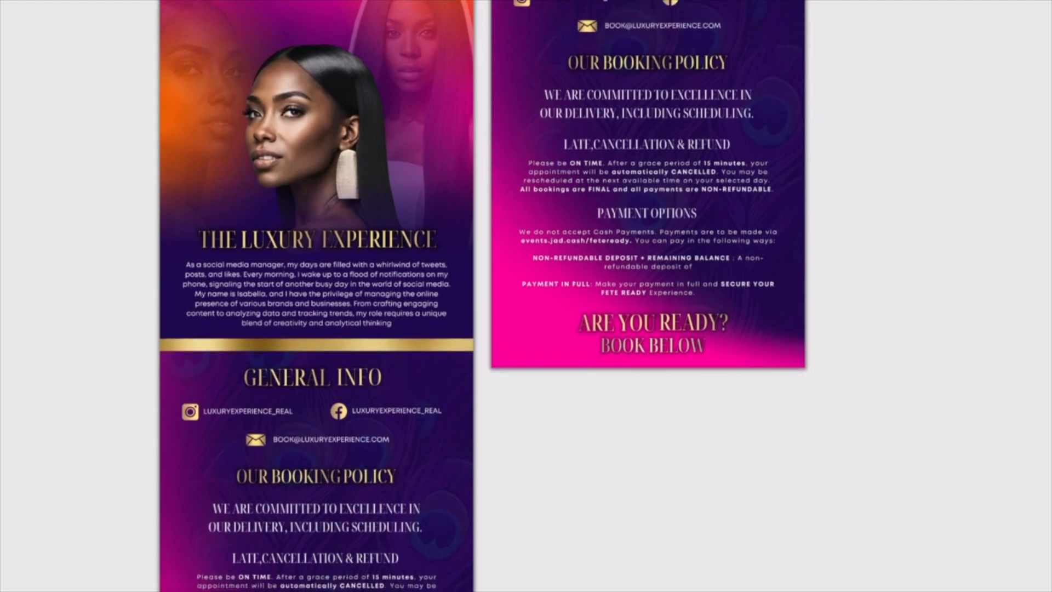
scroll("down", 3)
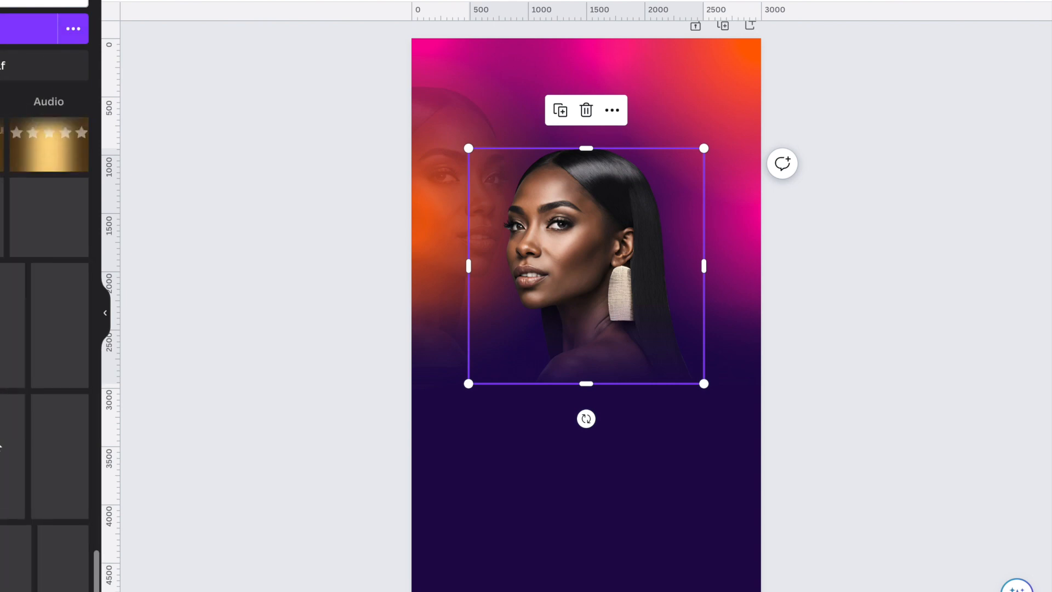
scroll("down", 3)
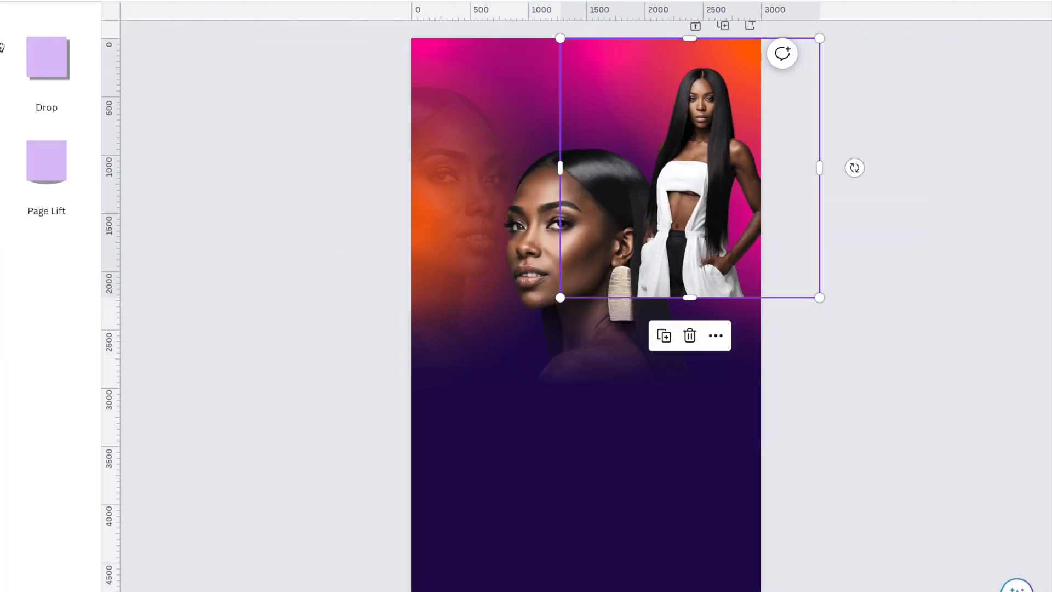
- Give the standing model photo a white Outline effect and add a text box below the portrait
left_click(67, 182)
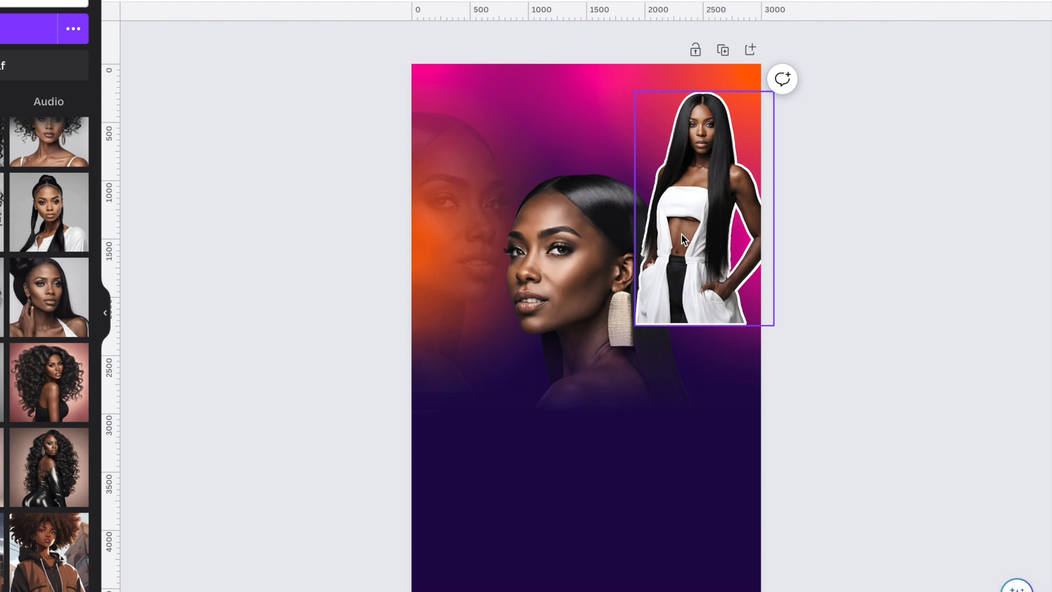
right_click(682, 240)
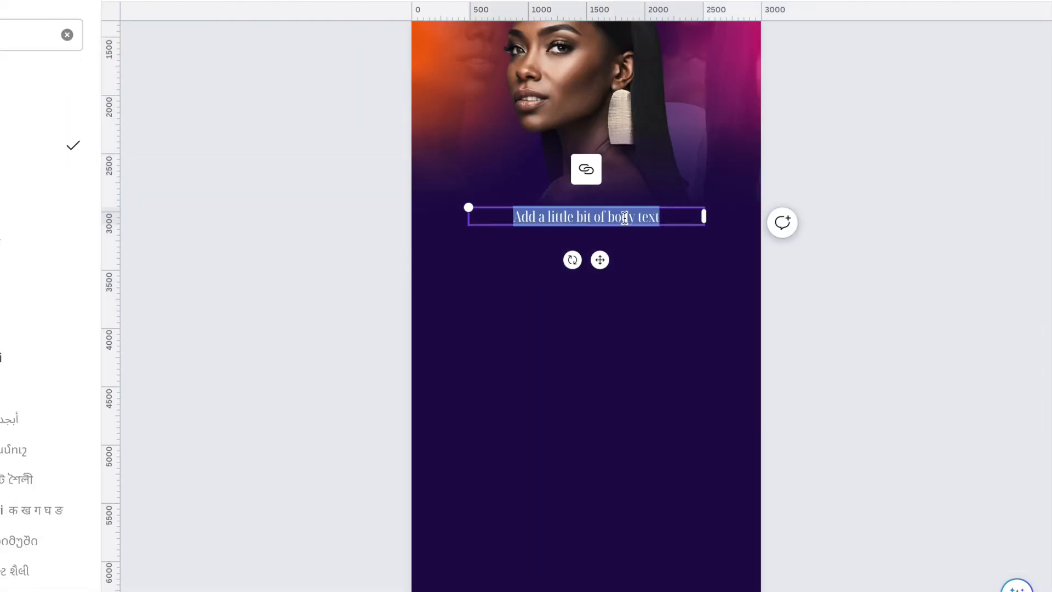
- Write THE LUXURY EXPERIENCE and fill it with the gold metallic texture below the portrait
type("THE LUXURY EXPERIENCE")
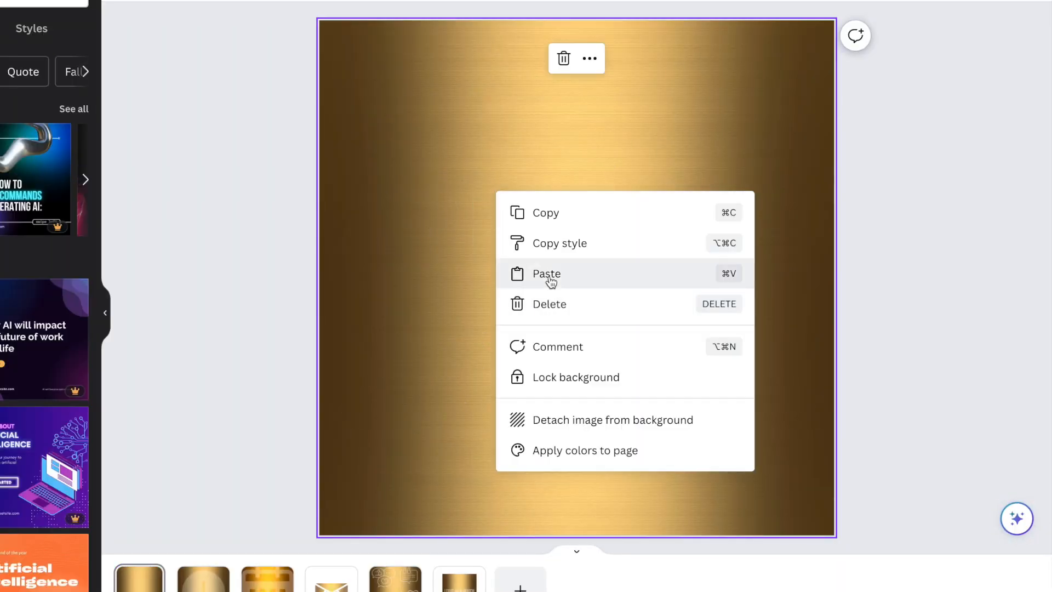
left_click(546, 274)
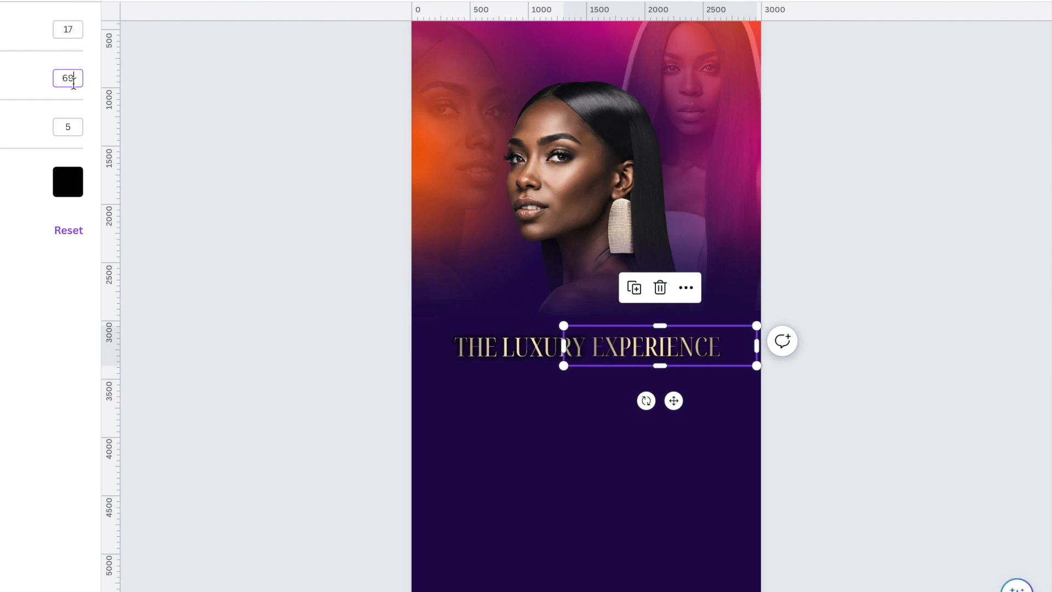
left_click(544, 371)
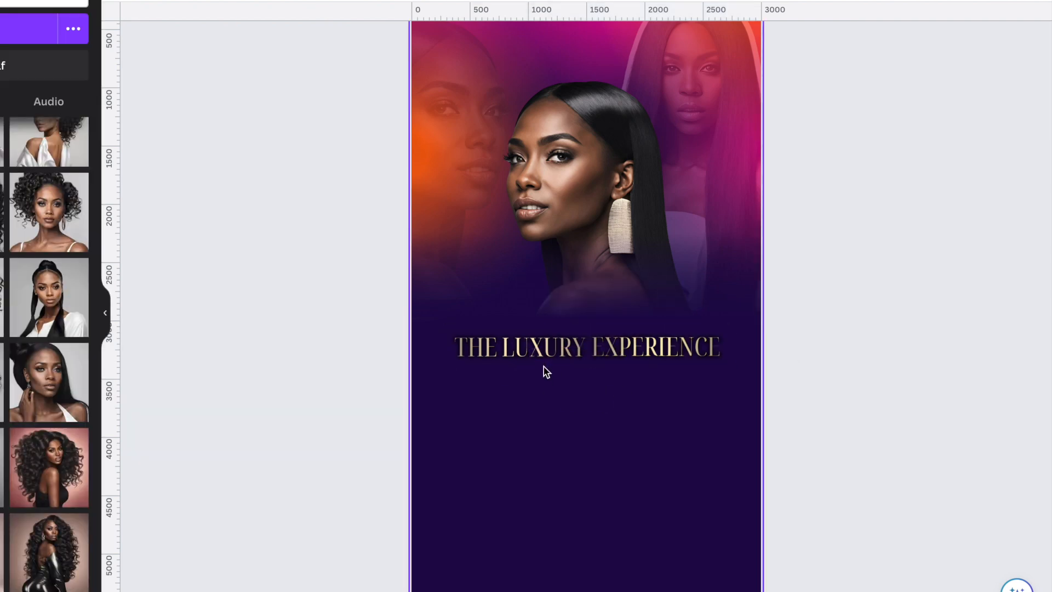
left_click(545, 369)
type("WELCOME T")
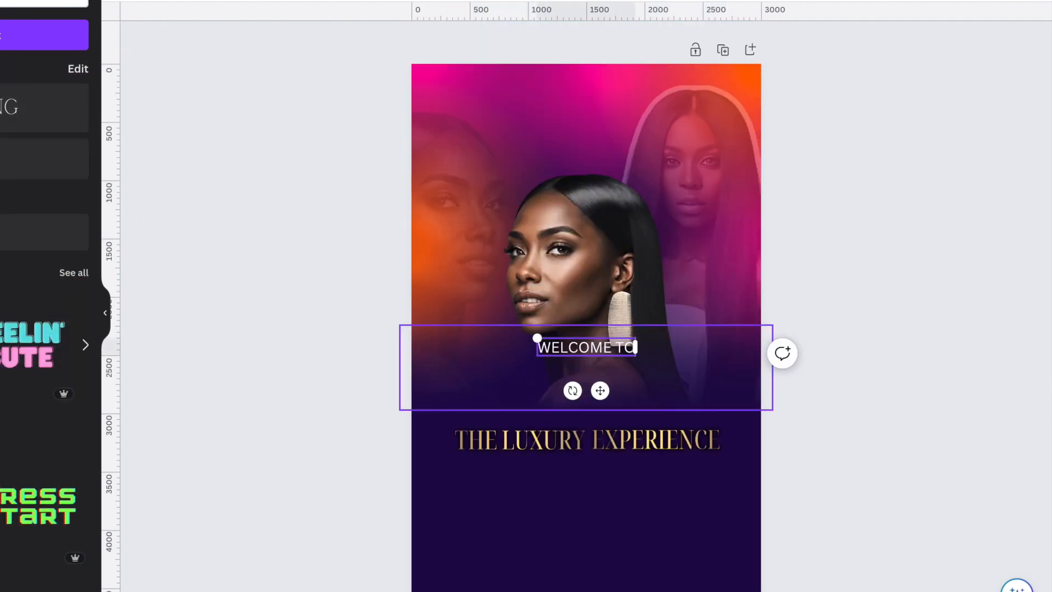
- Write the welcome line OUR BOOKING PLATFORM in the new text box under the heading
type("OUR BOOKING PLATFORM")
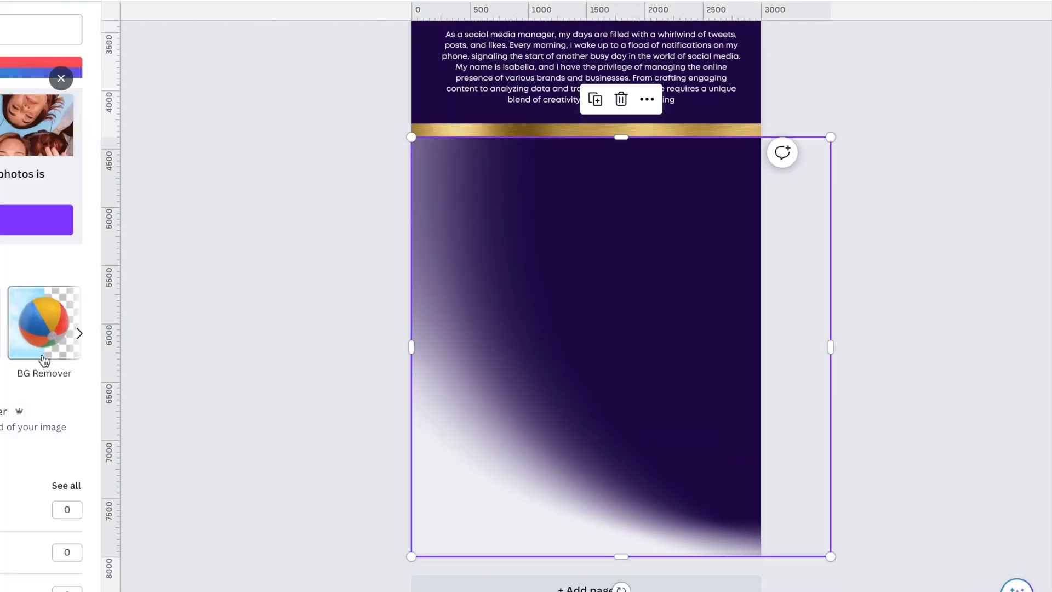
- Add a gold GENERAL INFO heading below the divider, resize it, and place a gold Instagram icon beside it
left_click(154, 155)
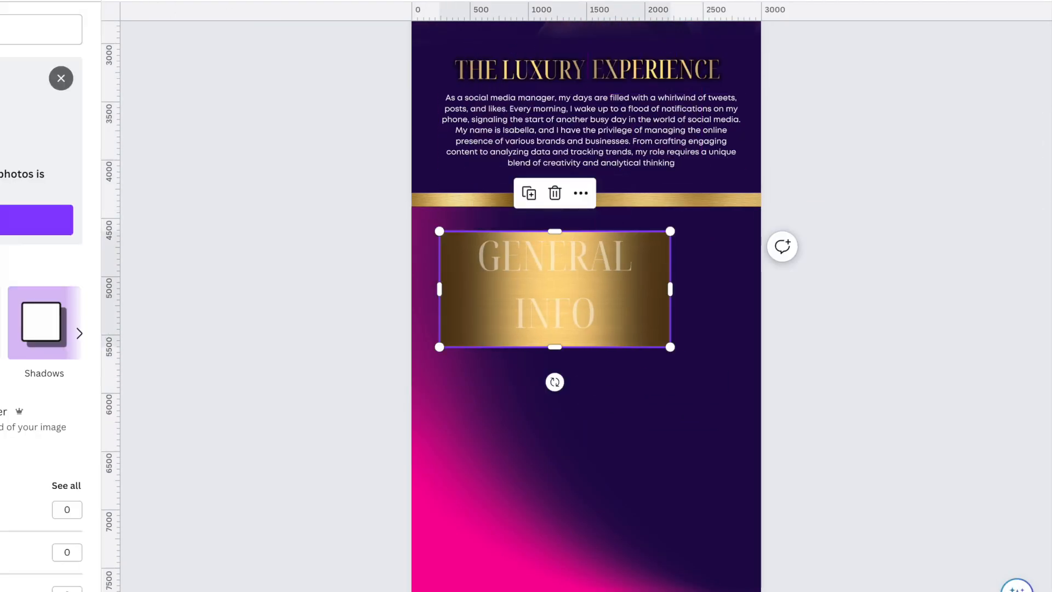
mouse_move(554, 193)
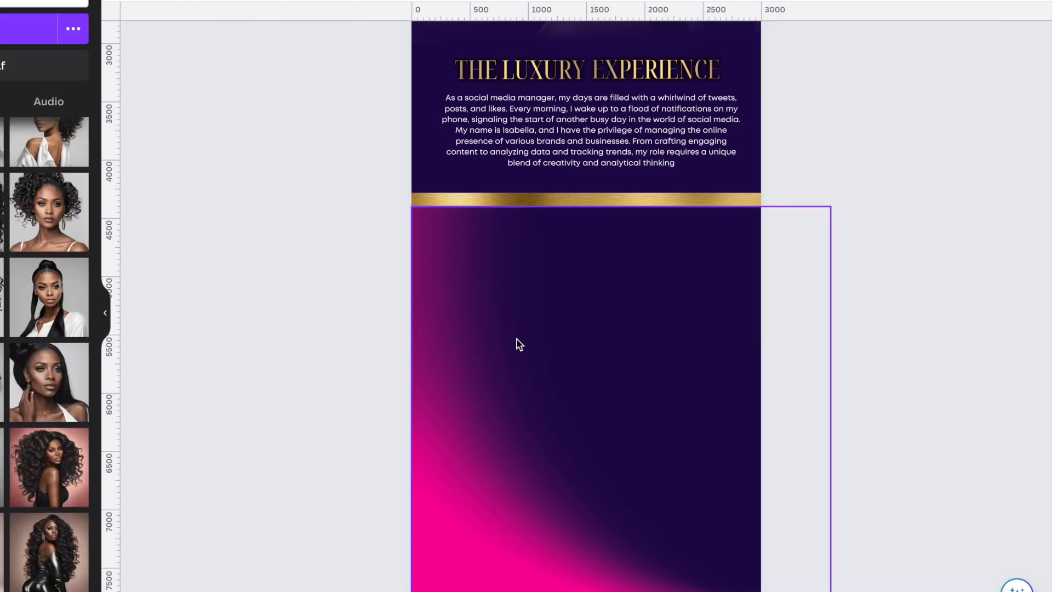
left_click(519, 344)
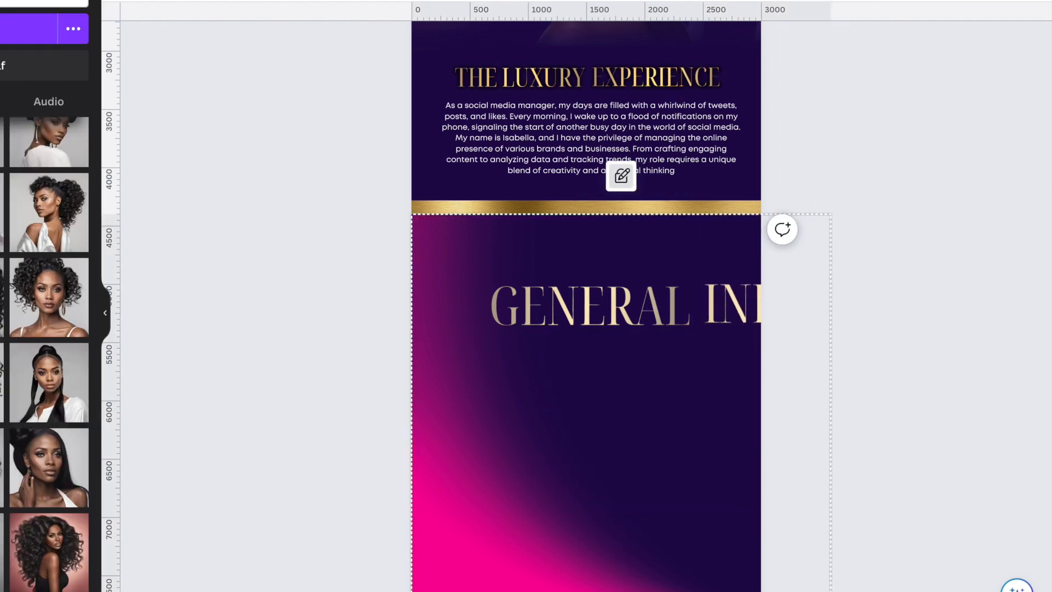
left_click(624, 305)
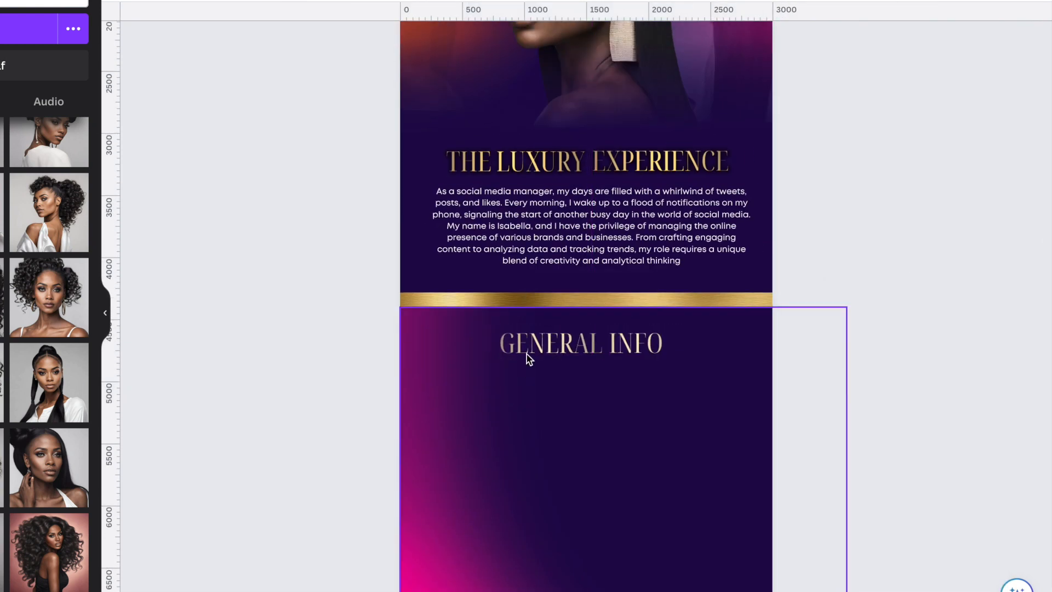
left_click(580, 343)
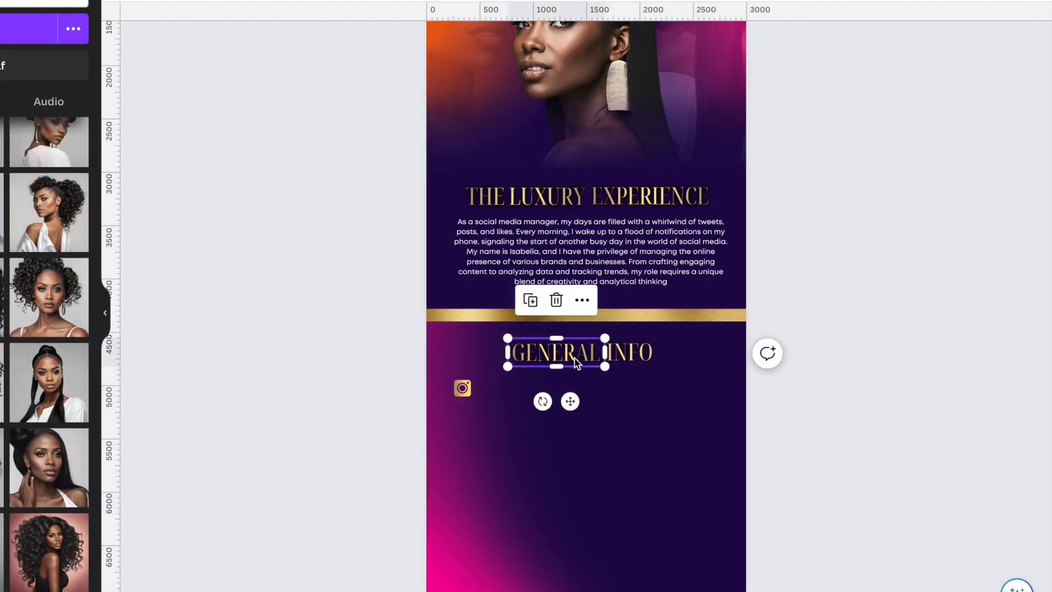
- Write the LUXURYEXPERIENCE_REAL handle beside the icons and align it with the smart guides
left_click(886, 323)
type("LUXURYE")
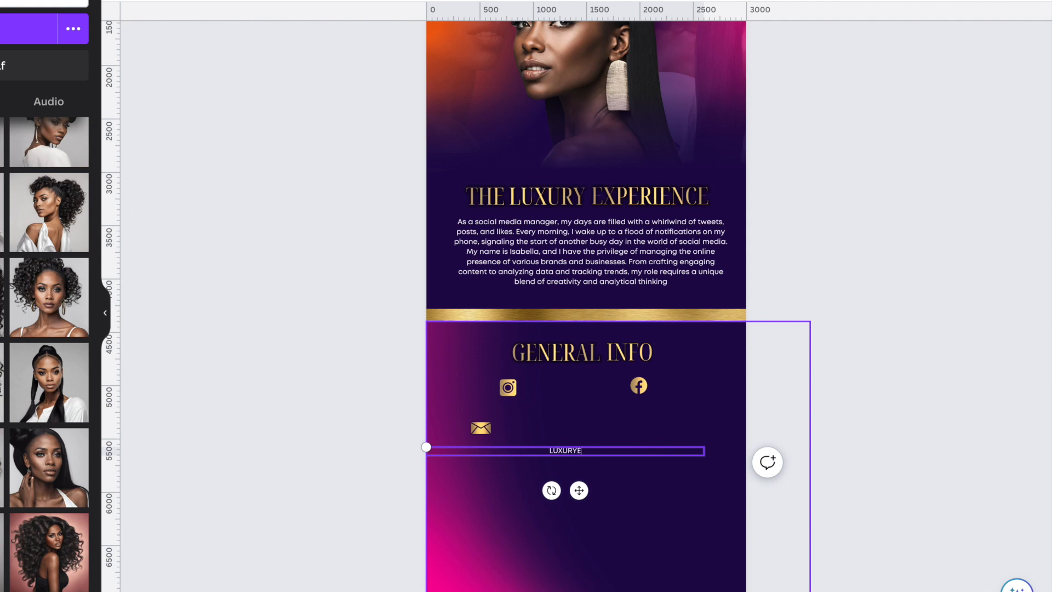
type("XPERIENCE")
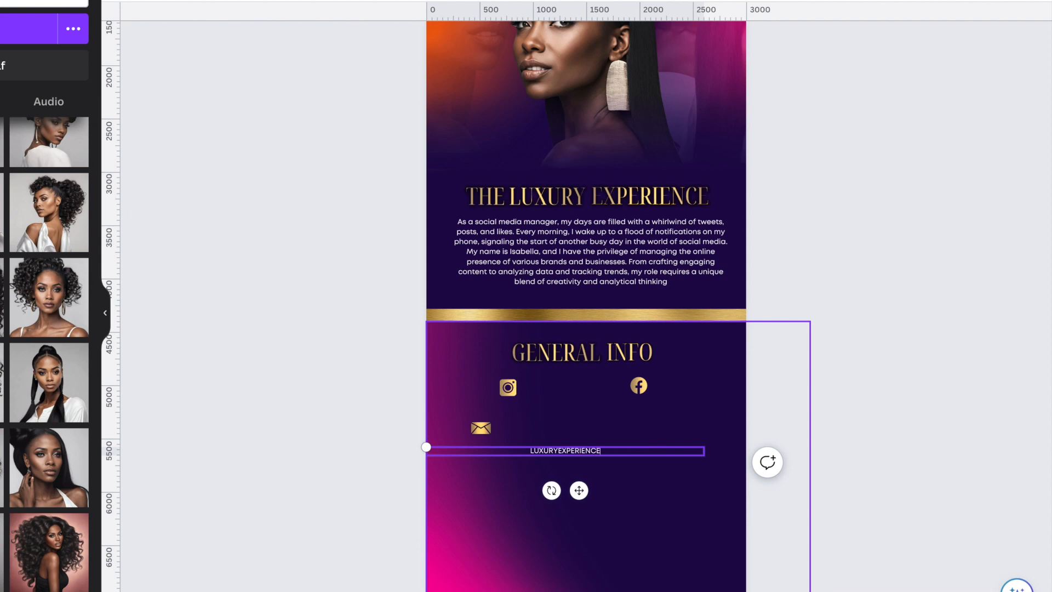
type("_REAL")
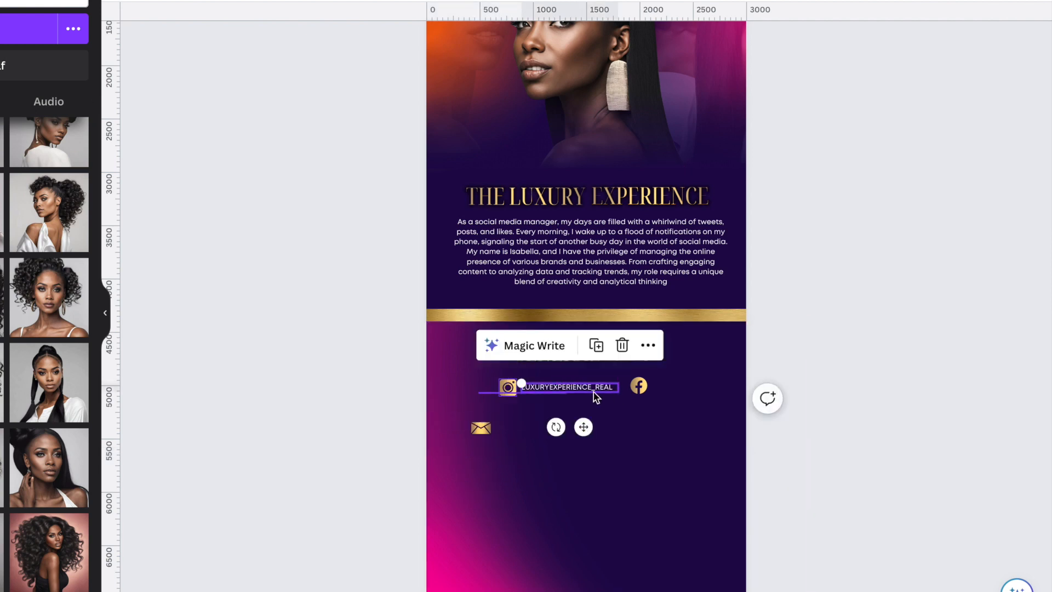
left_click(637, 386)
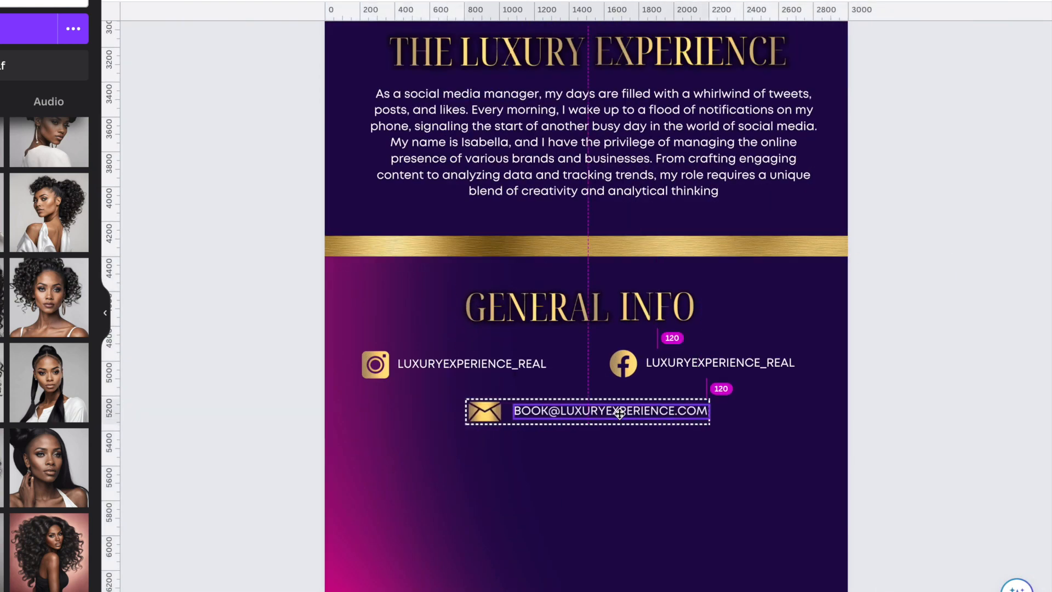
- Scroll to the lower section to place the OUR BOOKING POLICY heading and its GO to BOOKING.ME step
scroll("down", 3)
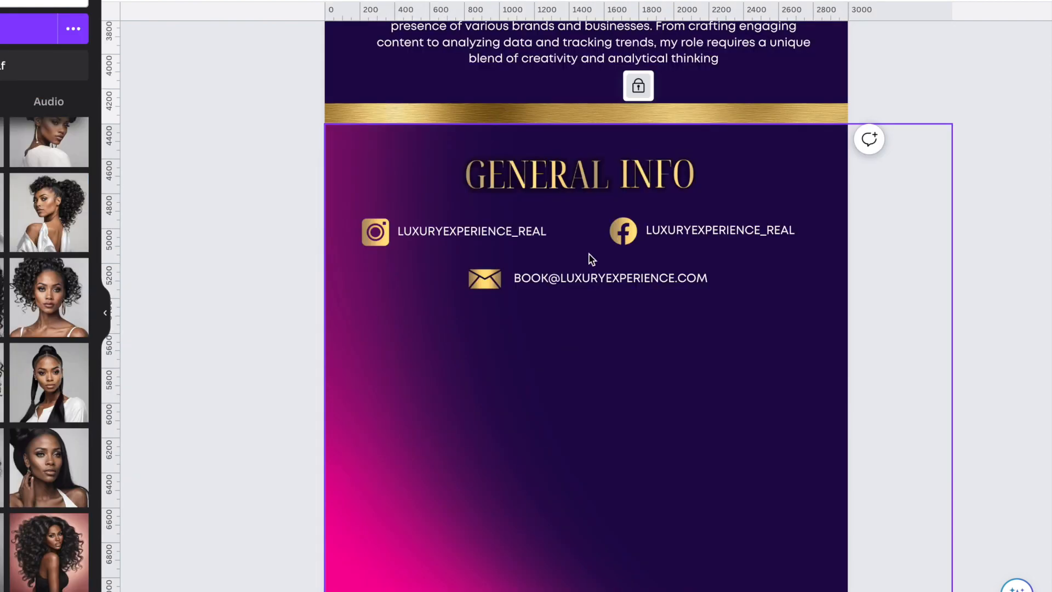
scroll("down", 3)
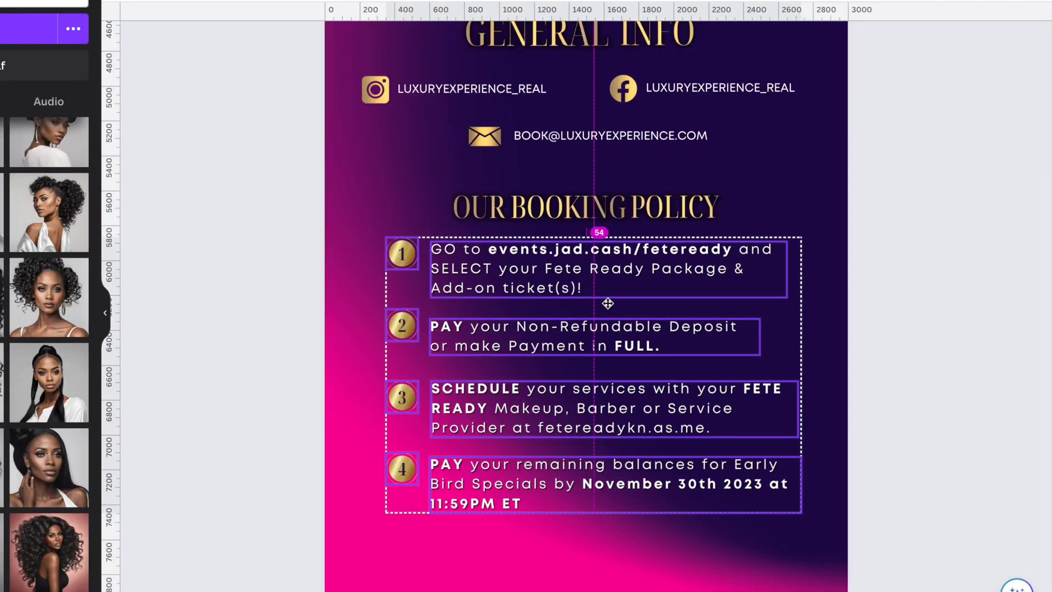
scroll("up", 3)
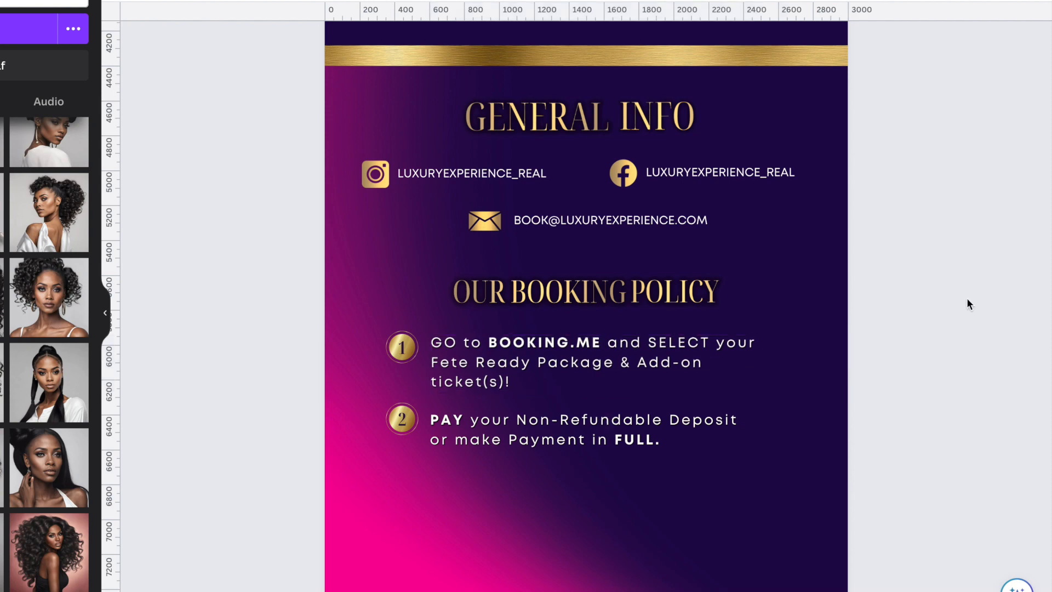
scroll("down", 3)
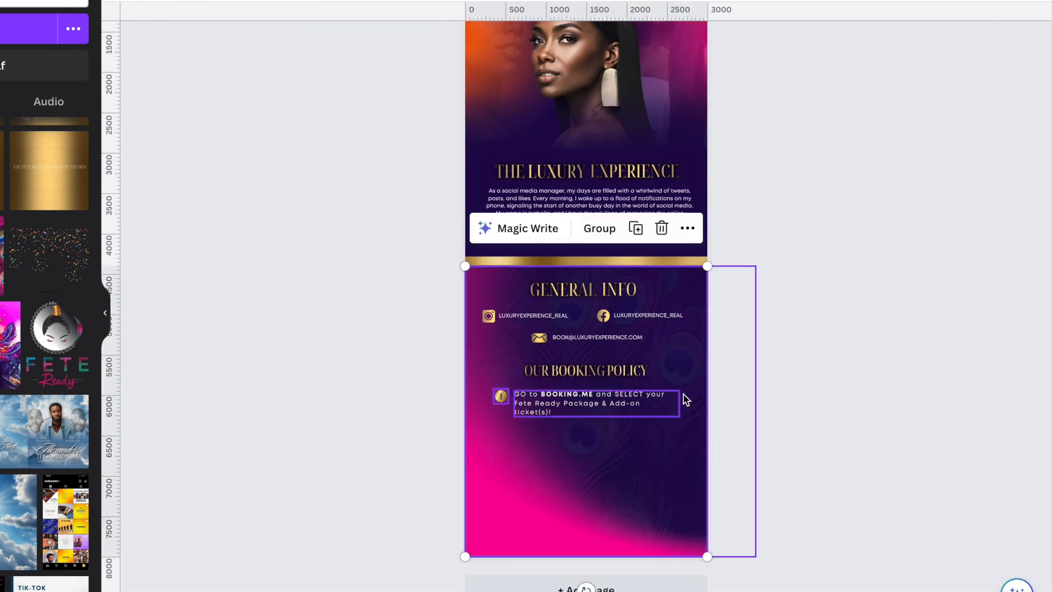
- Scroll down to the policy section to paste the cancellation, refund and payment options text
scroll("down", 3)
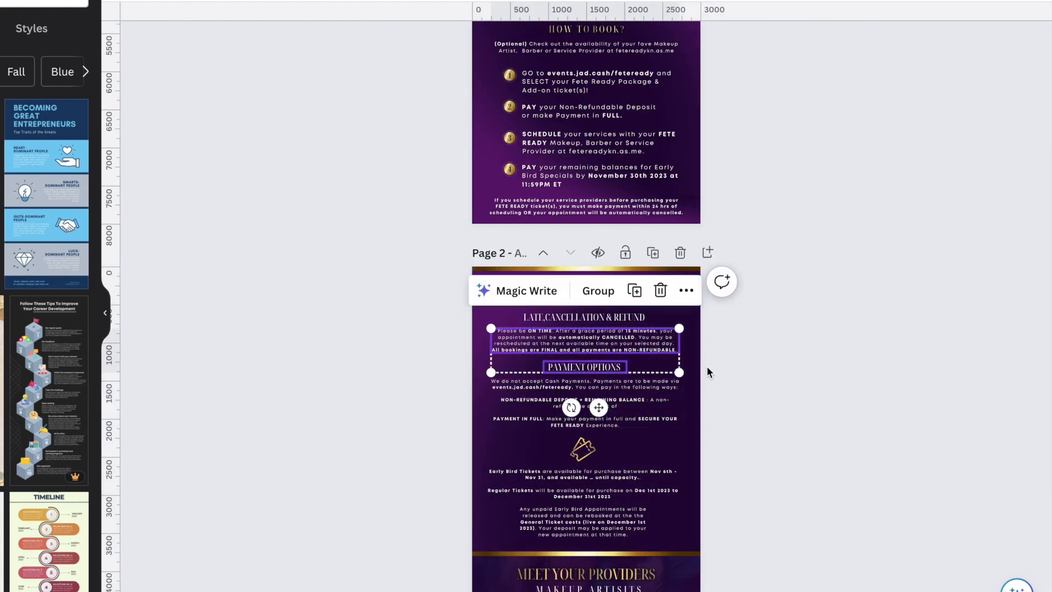
scroll("down", 3)
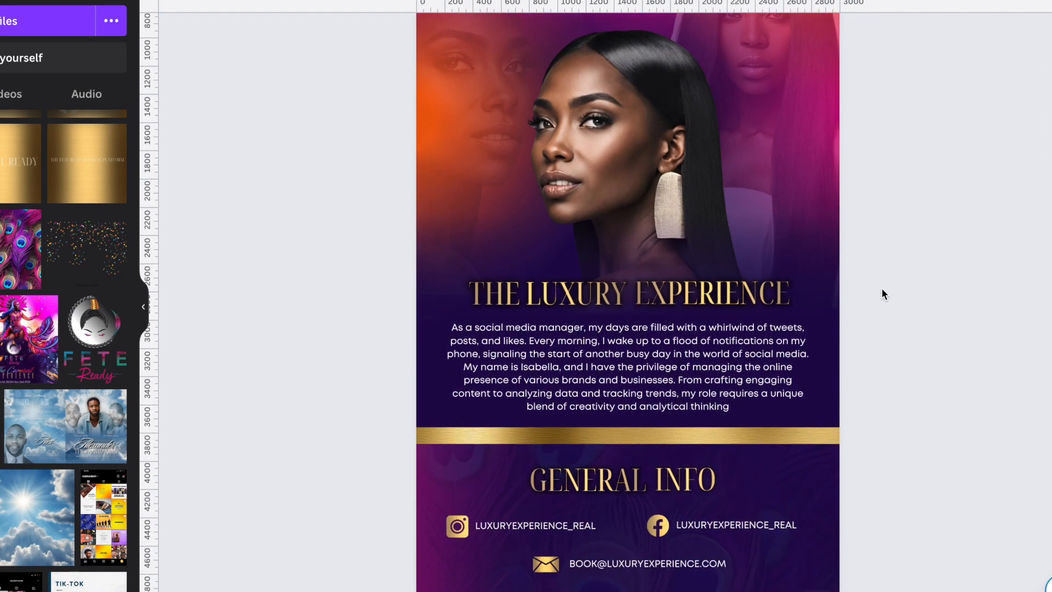
scroll("down", 3)
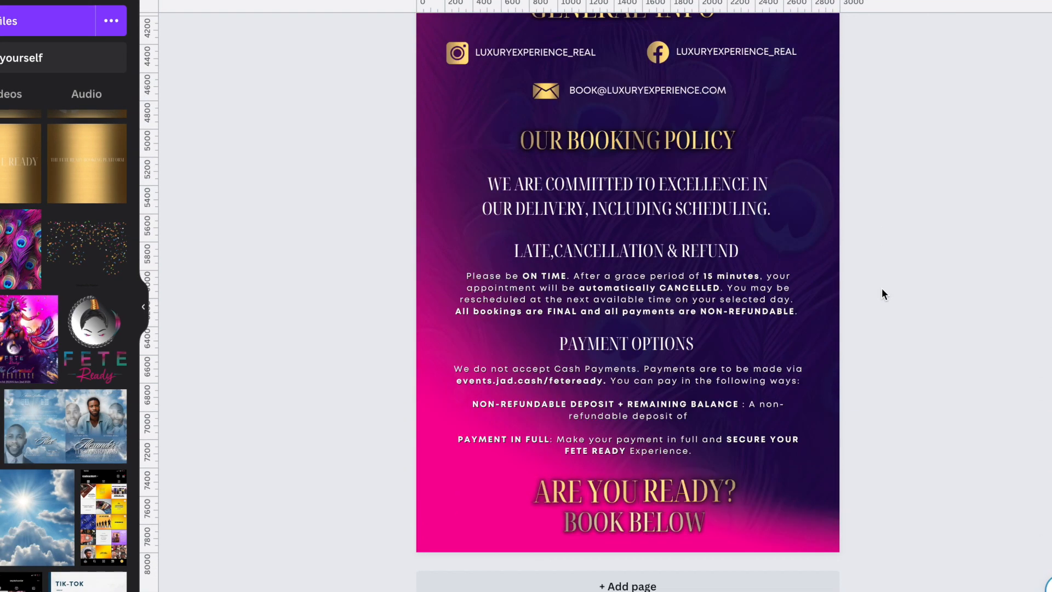
scroll("up", 3)
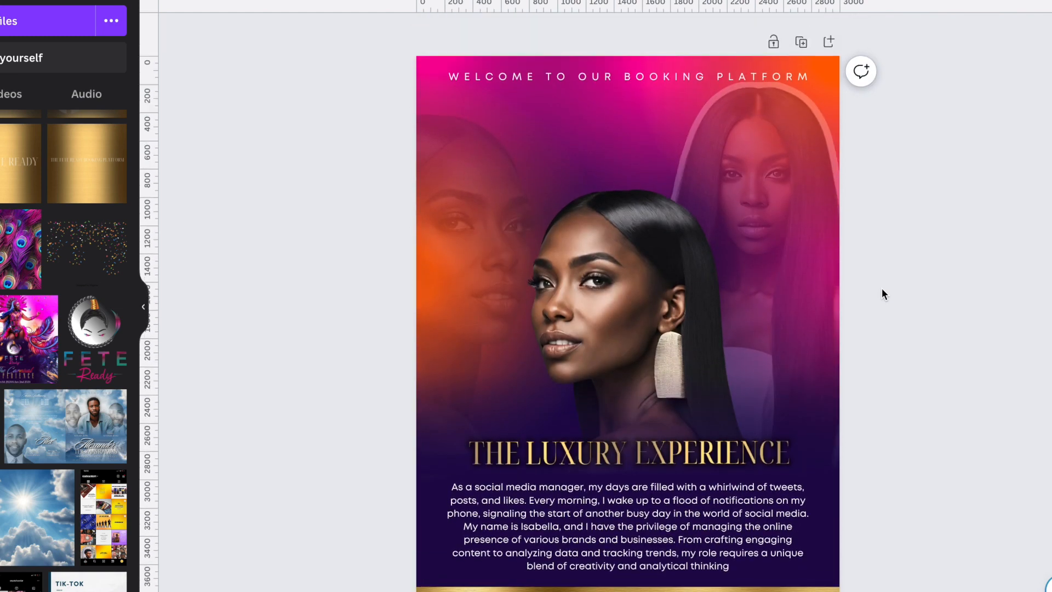
scroll("down", 3)
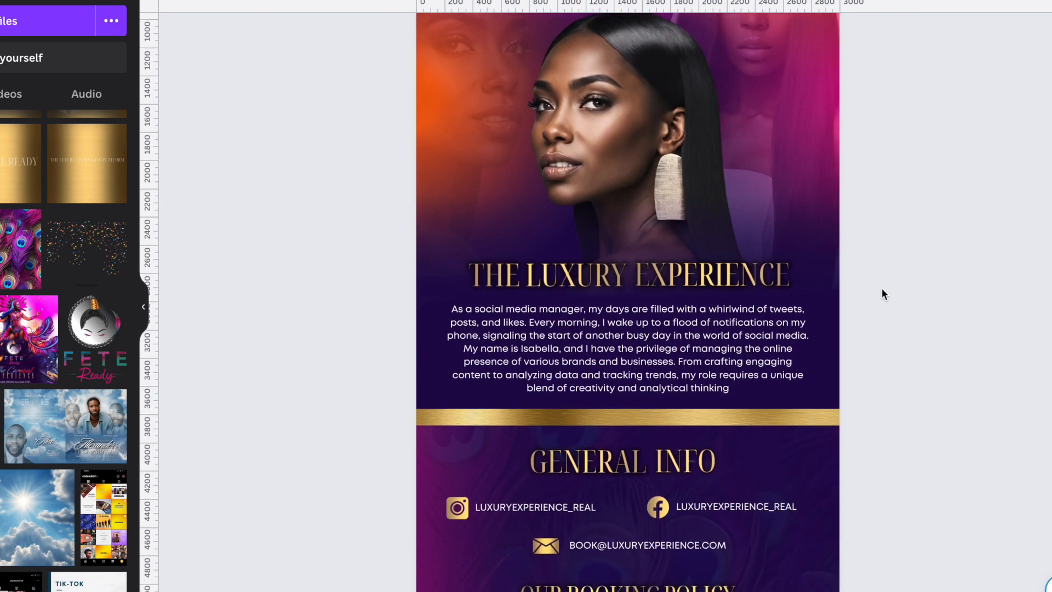
scroll("down", 3)
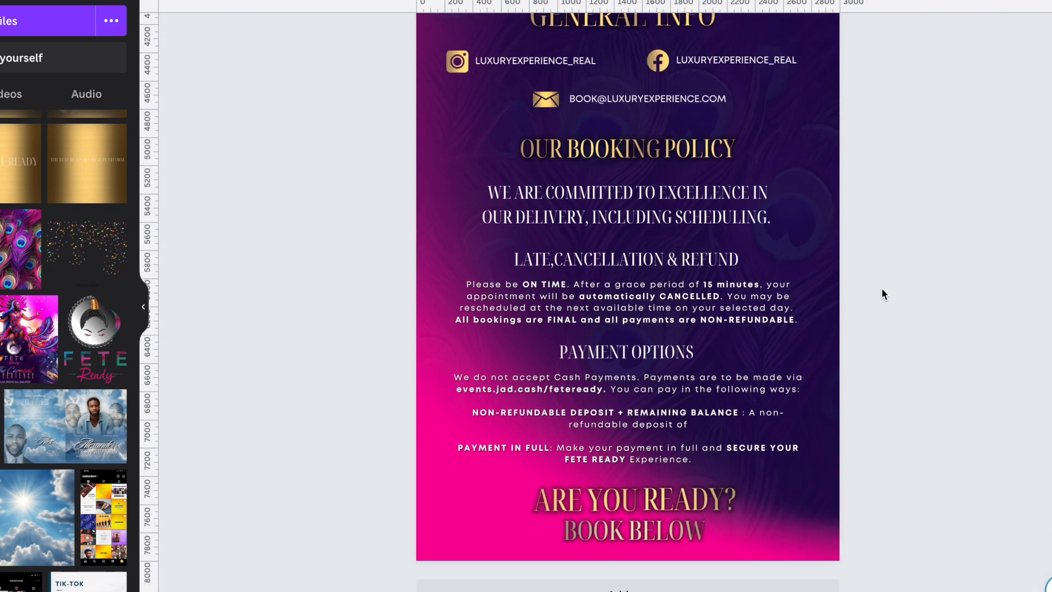
scroll("up", 3)
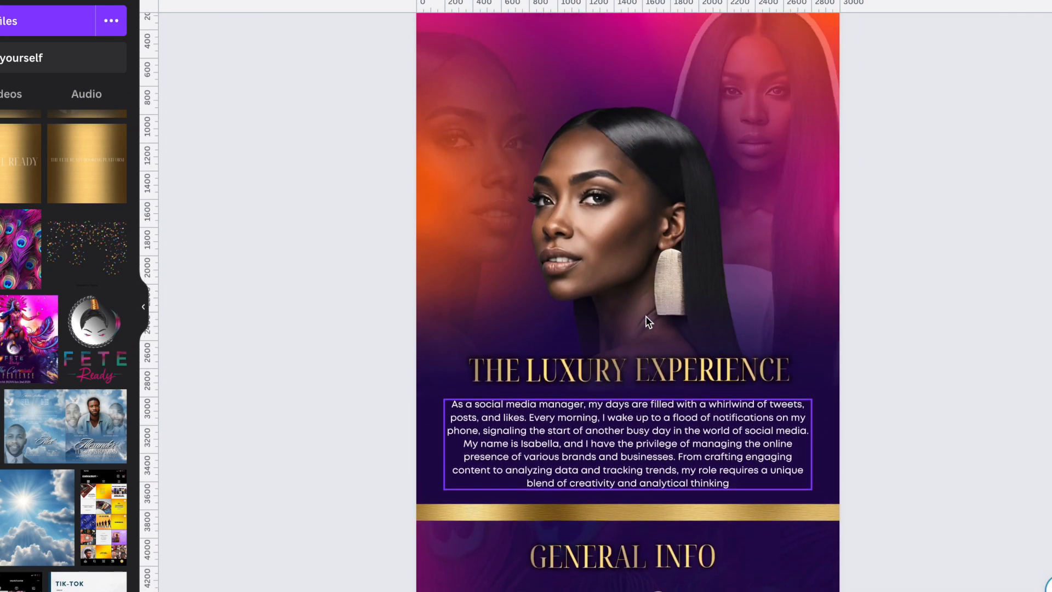